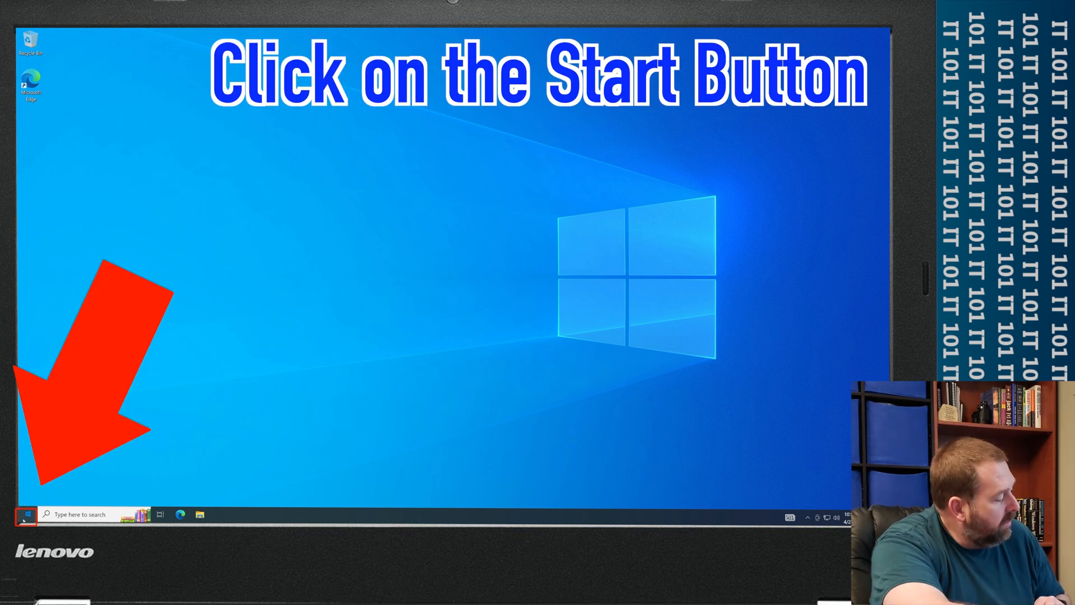
- Open Settings from the Start menu and go to Update & Security
{"action": "left_click", "coordinate": [27, 514]}
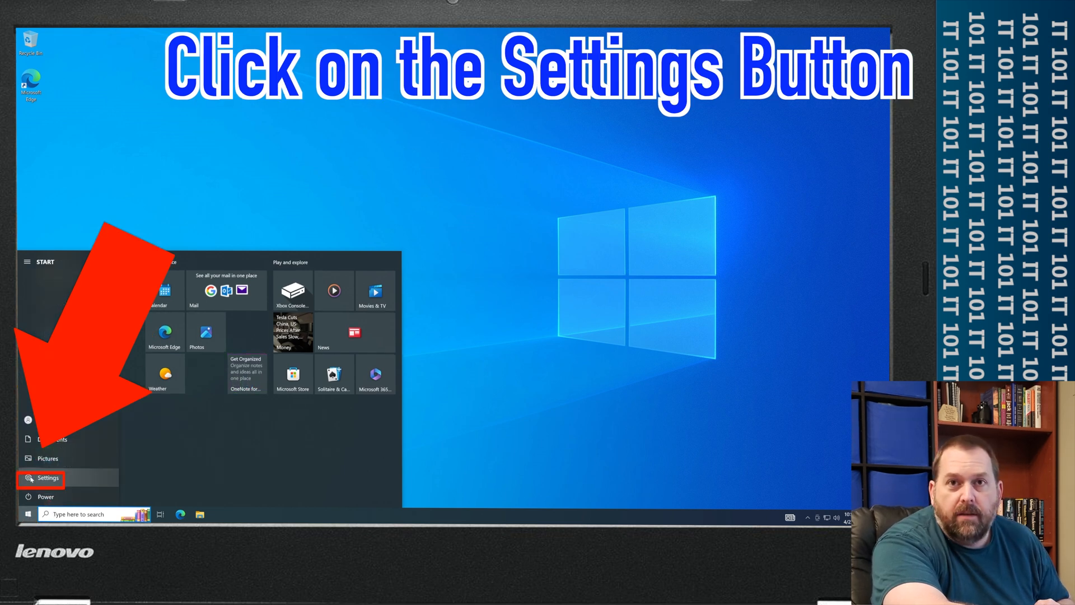
{"action": "left_click", "coordinate": [48, 477]}
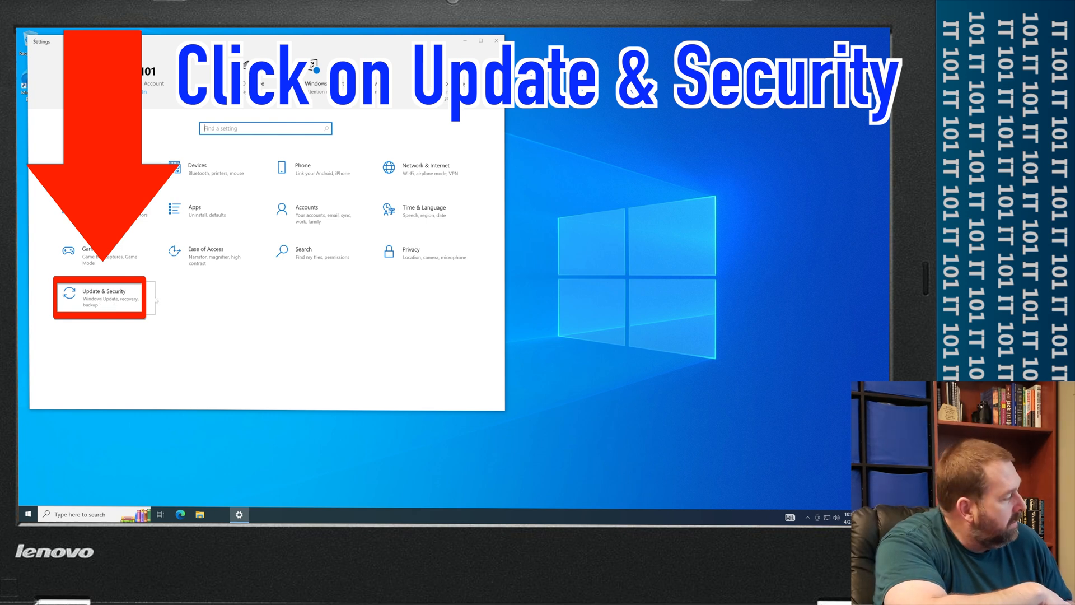
{"action": "left_click", "coordinate": [100, 296]}
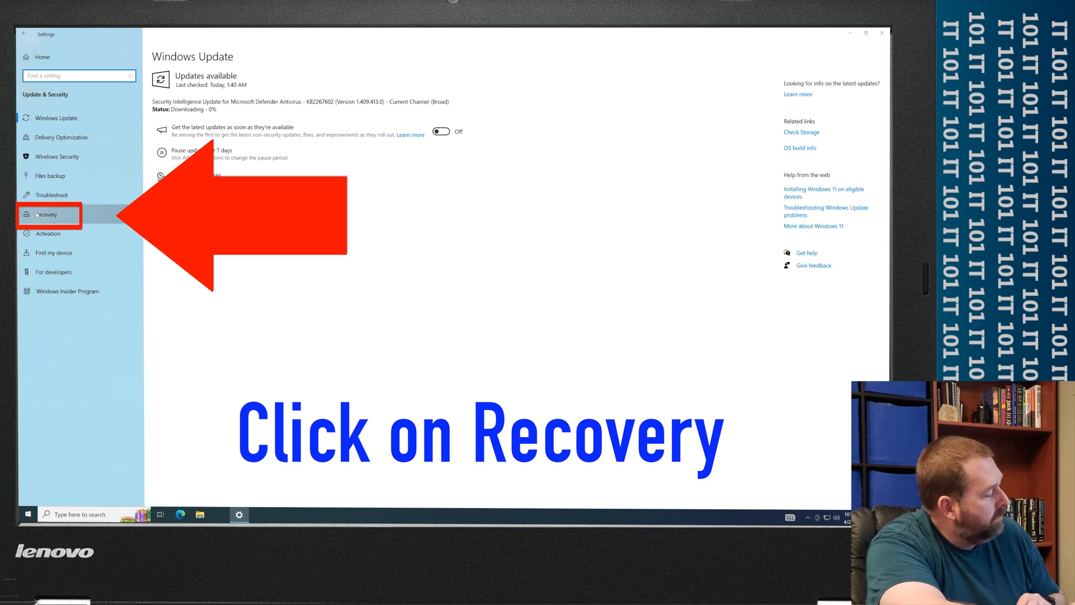
- Switch to the Recovery page in the Update & Security sidebar
{"action": "left_click", "coordinate": [46, 214]}
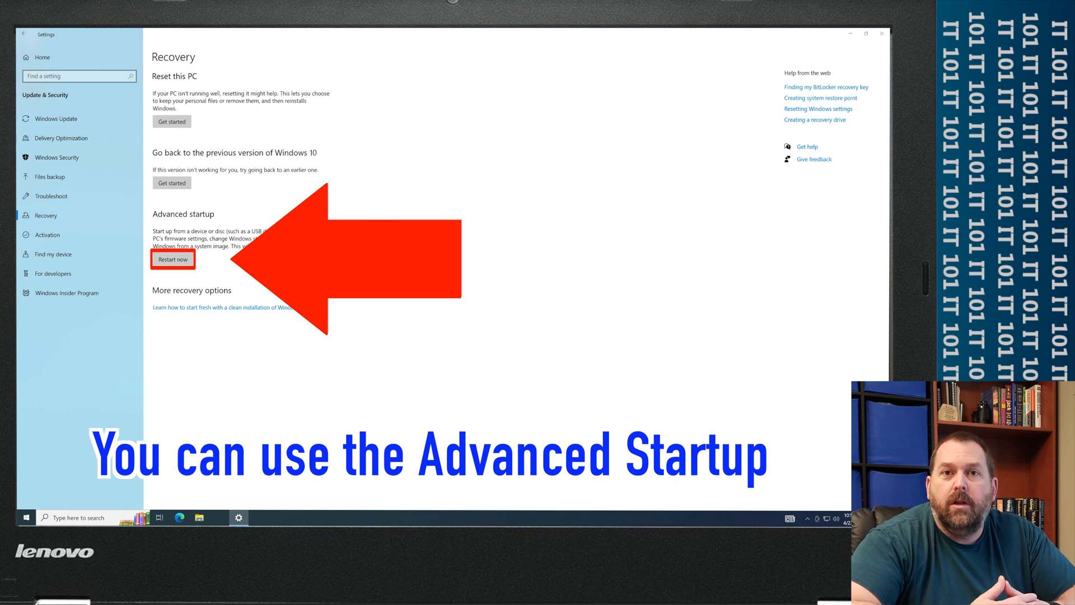
{"action": "left_click", "coordinate": [172, 259]}
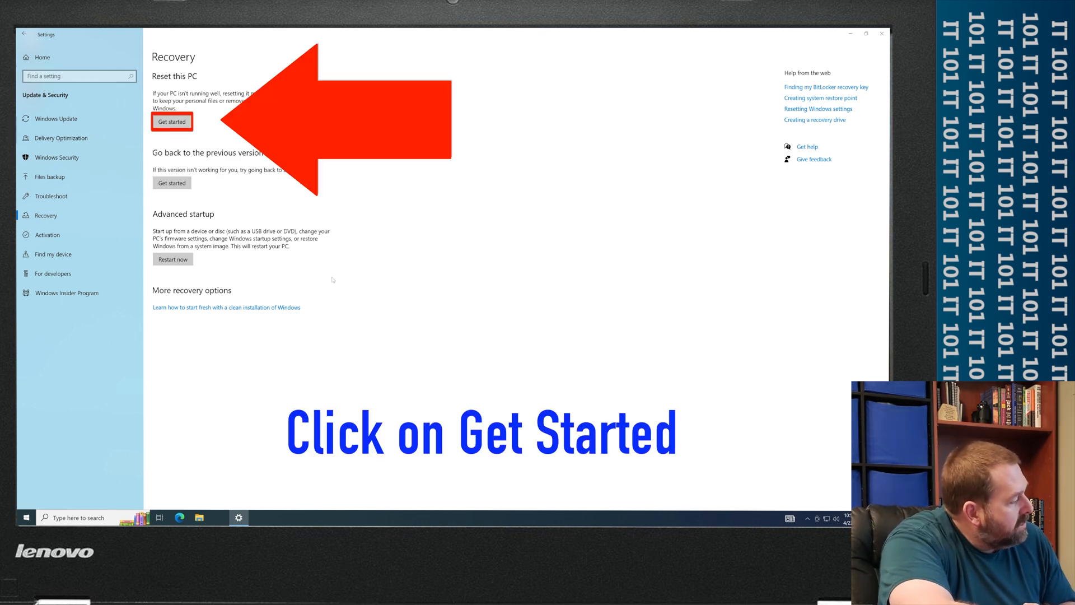
- Start Reset this PC and choose Remove everything
{"action": "left_click", "coordinate": [172, 122]}
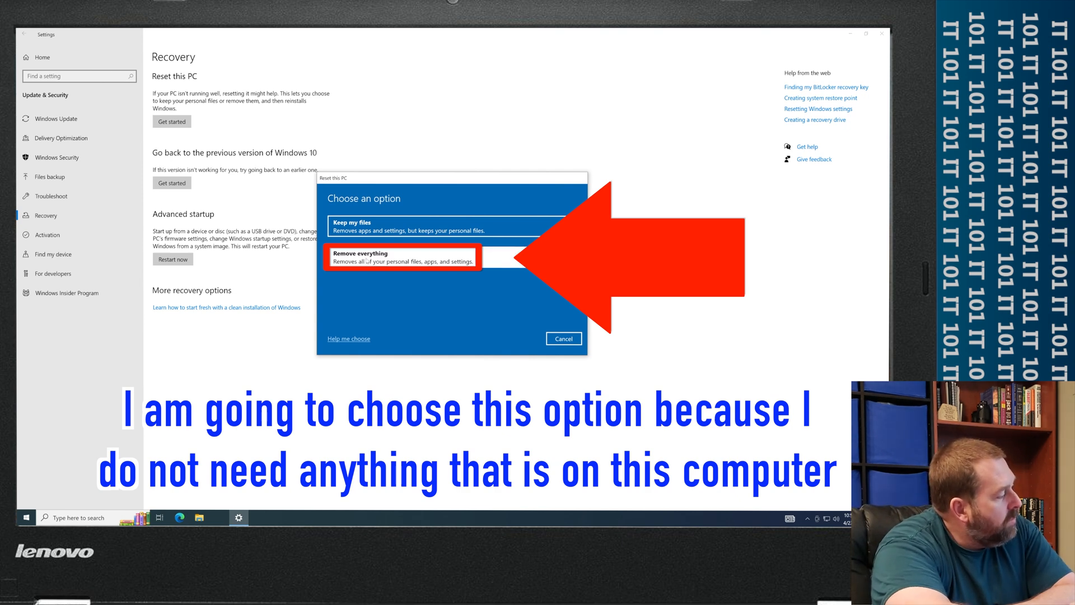
{"action": "left_click", "coordinate": [402, 257]}
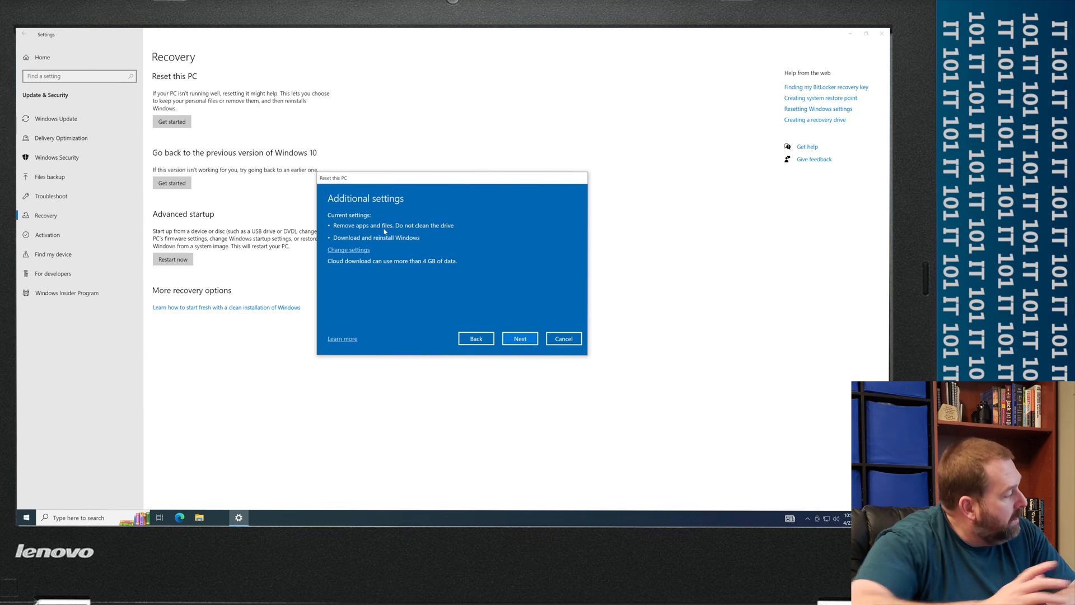
{"action": "mouse_move", "coordinate": [416, 274]}
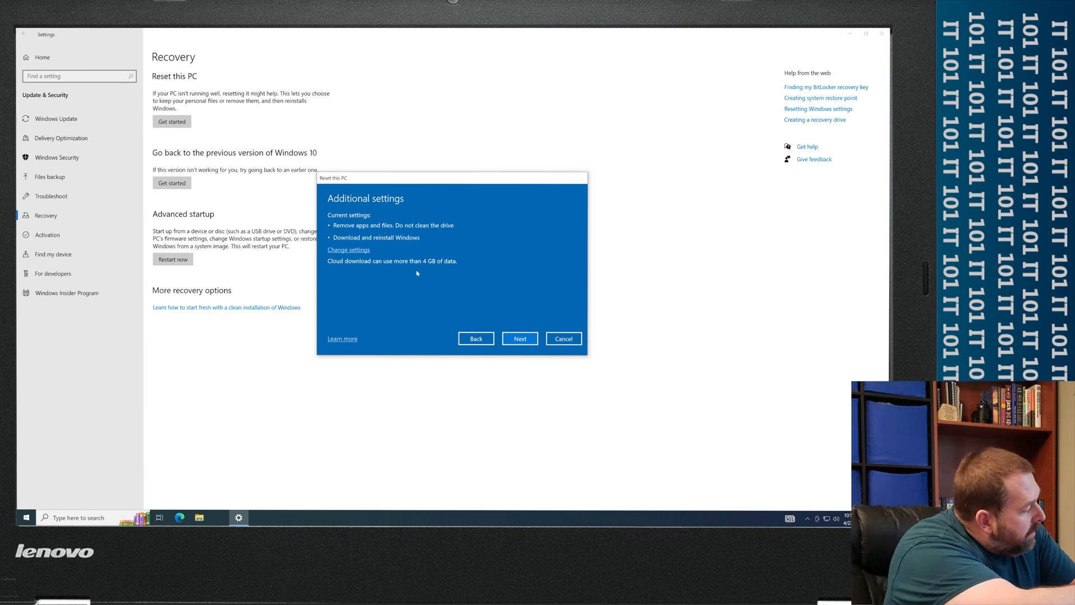
{"action": "mouse_move", "coordinate": [496, 309]}
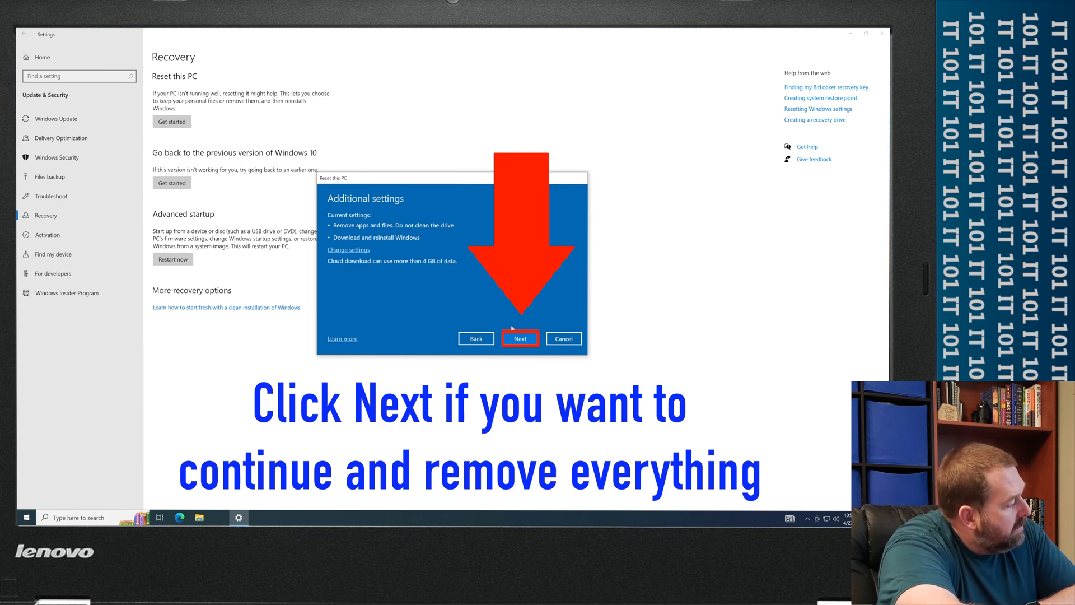
- Accept the additional reset settings and confirm with Reset
{"action": "left_click", "coordinate": [520, 338]}
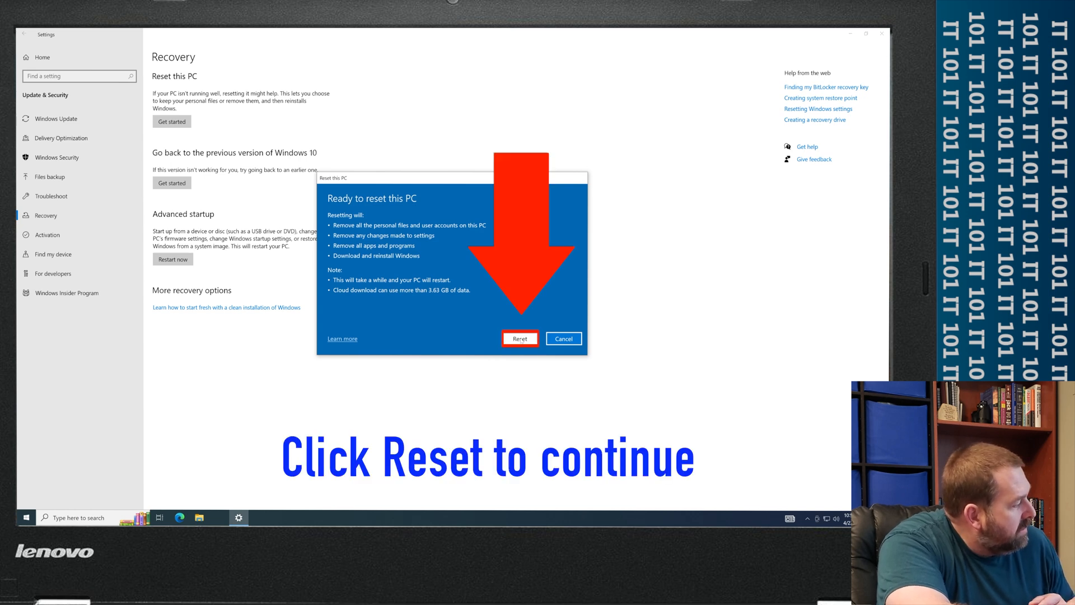
{"action": "left_click", "coordinate": [520, 338]}
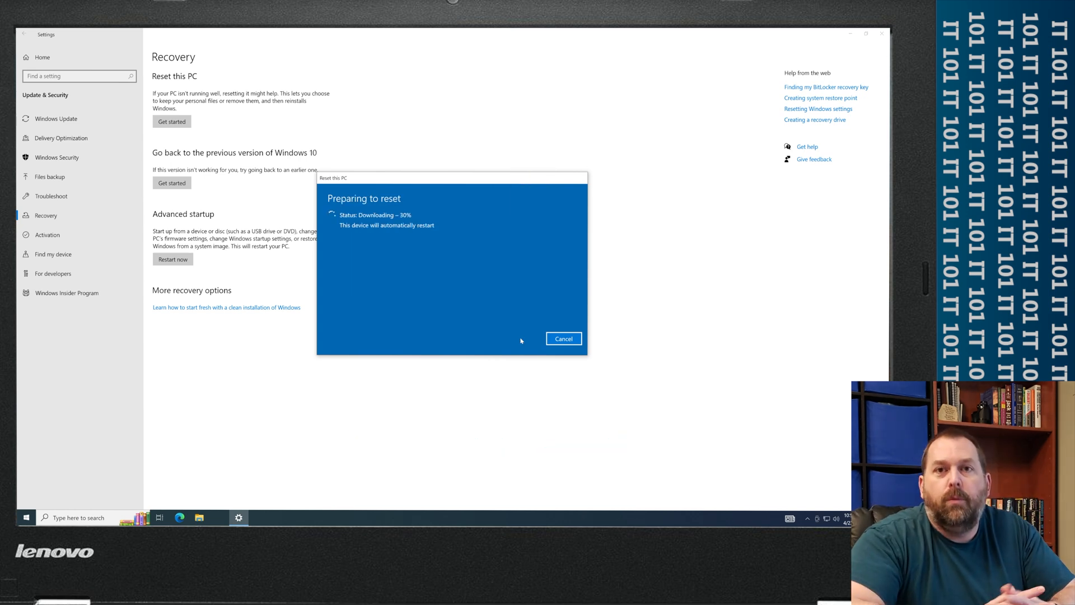